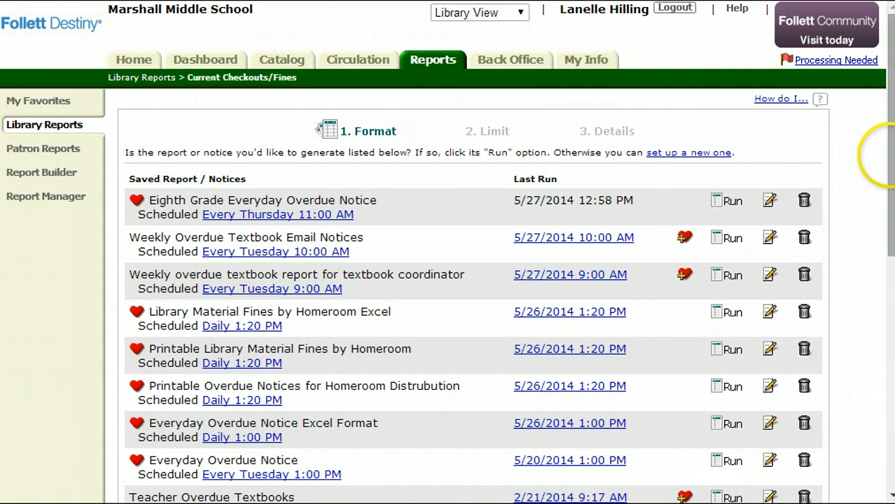
- Start a new overdue notice excluding unpaid textbook fines, output as Notices, and continue to the limit step
{"action": "scroll", "scroll_direction": "down", "scroll_amount": 3}
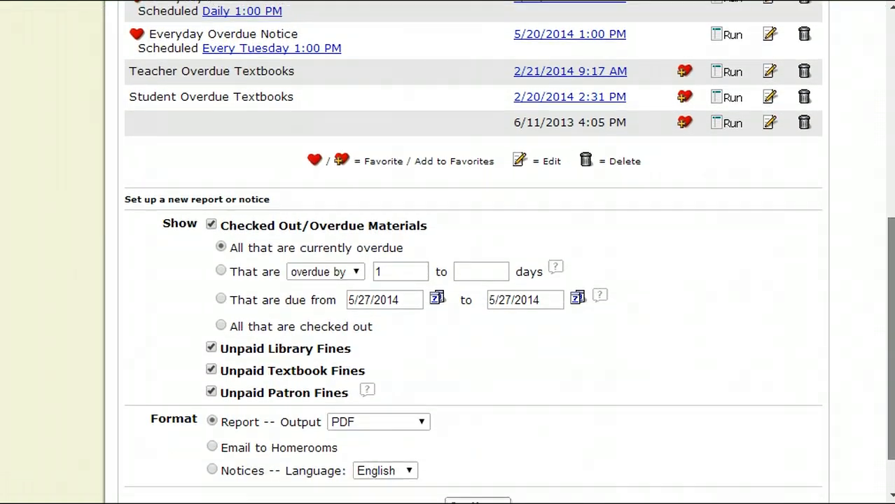
{"action": "scroll", "scroll_direction": "down", "scroll_amount": 3}
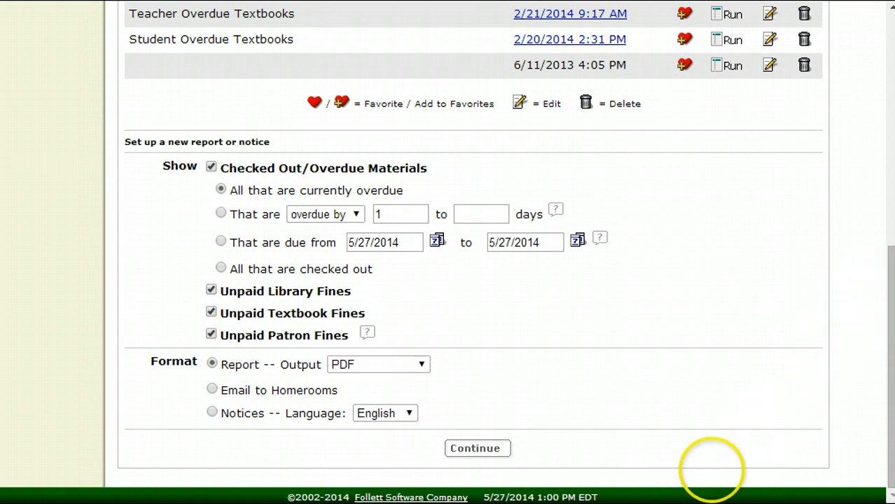
{"action": "left_click", "coordinate": [210, 311]}
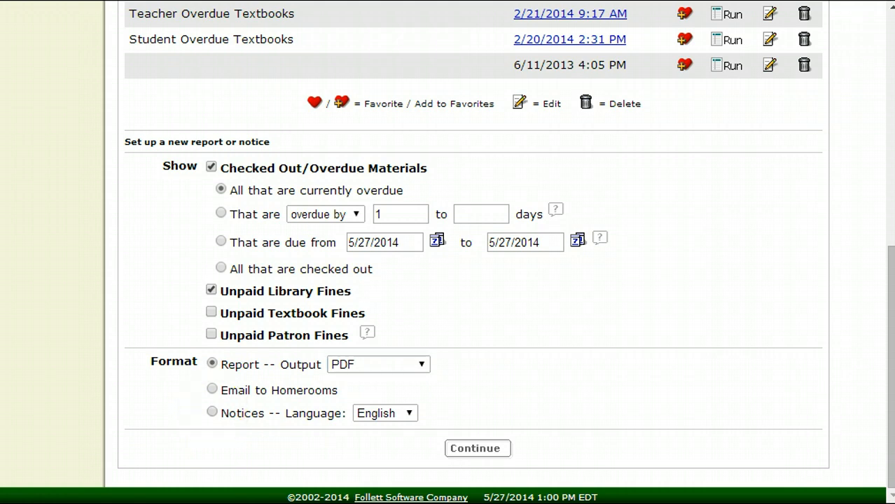
{"action": "left_click", "coordinate": [213, 412]}
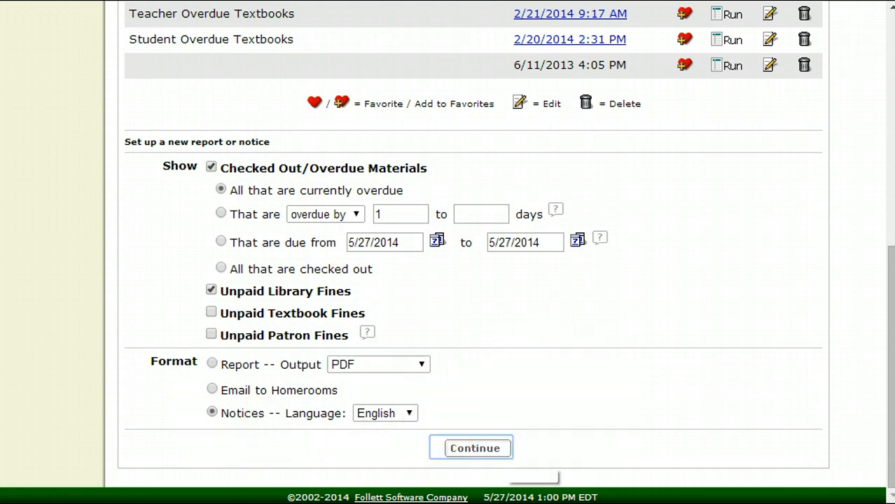
{"action": "left_click", "coordinate": [470, 448]}
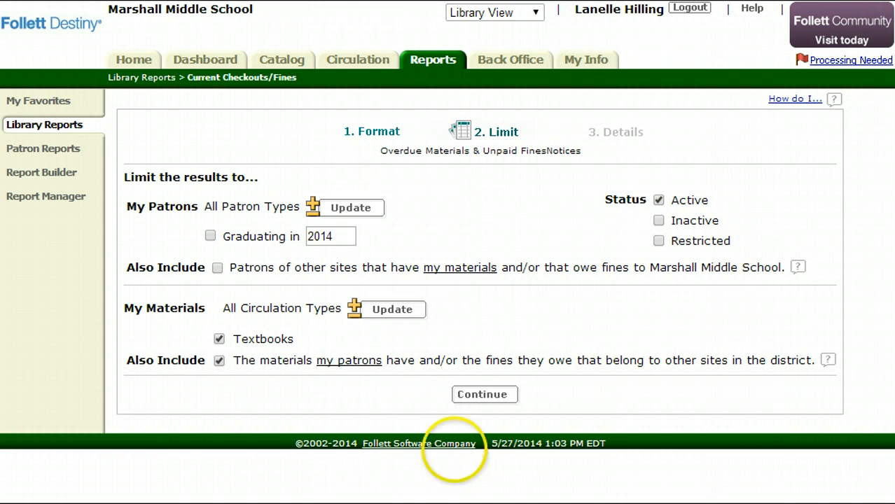
- Try a graduating-year 2018 patron limit, then remove it again
{"action": "left_click", "coordinate": [330, 236]}
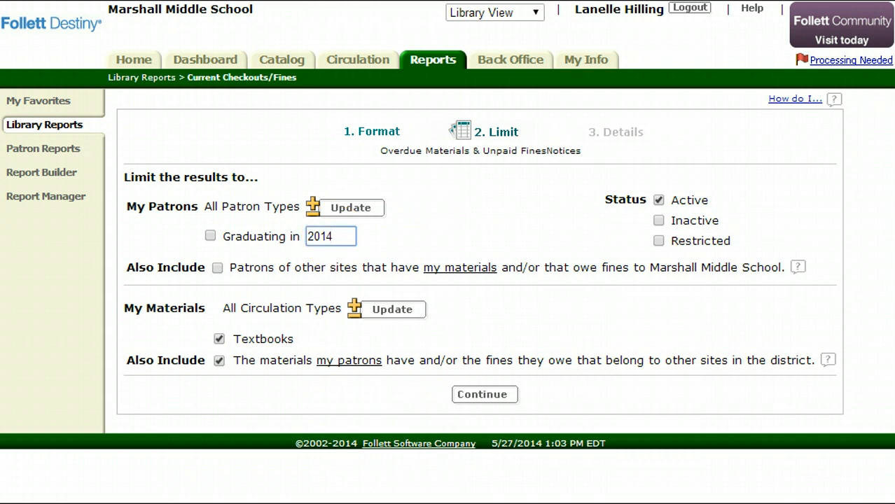
{"action": "type", "text": "2018"}
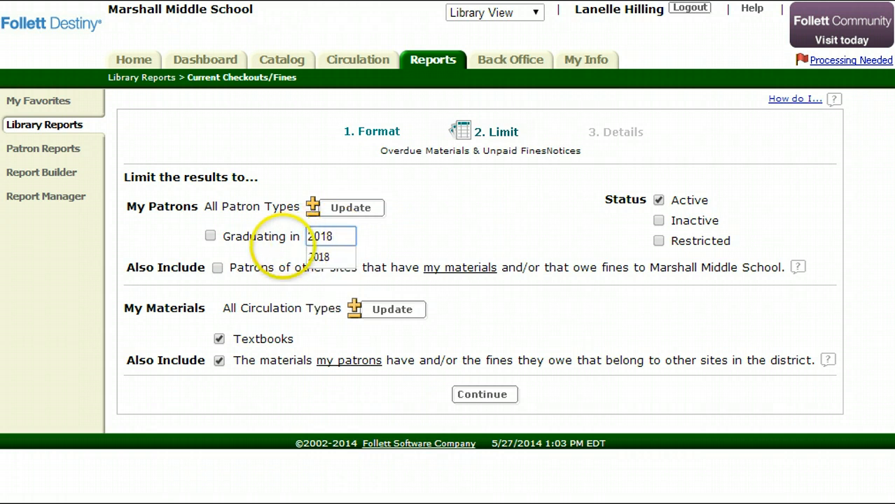
{"action": "left_click", "coordinate": [210, 235]}
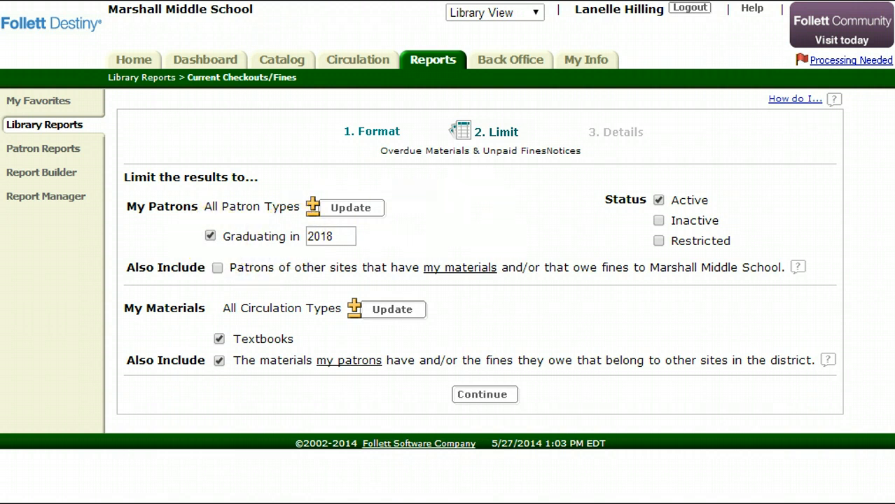
{"action": "left_click", "coordinate": [210, 235]}
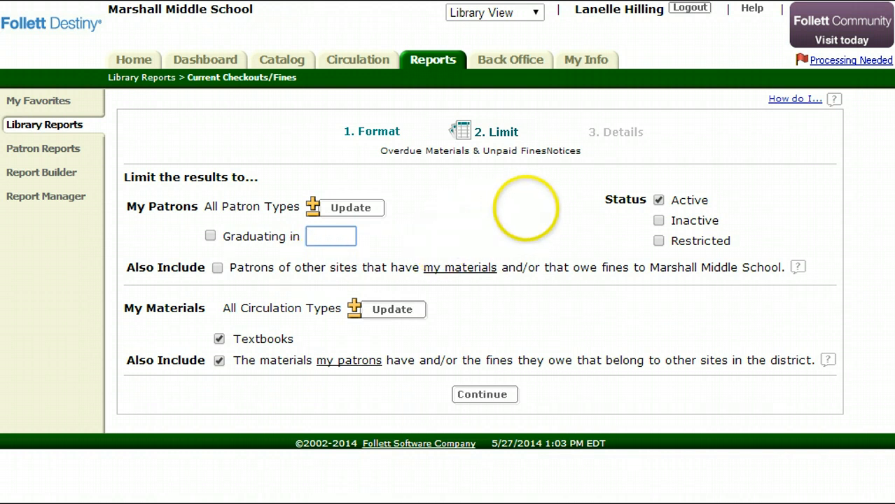
{"action": "mouse_move", "coordinate": [245, 297]}
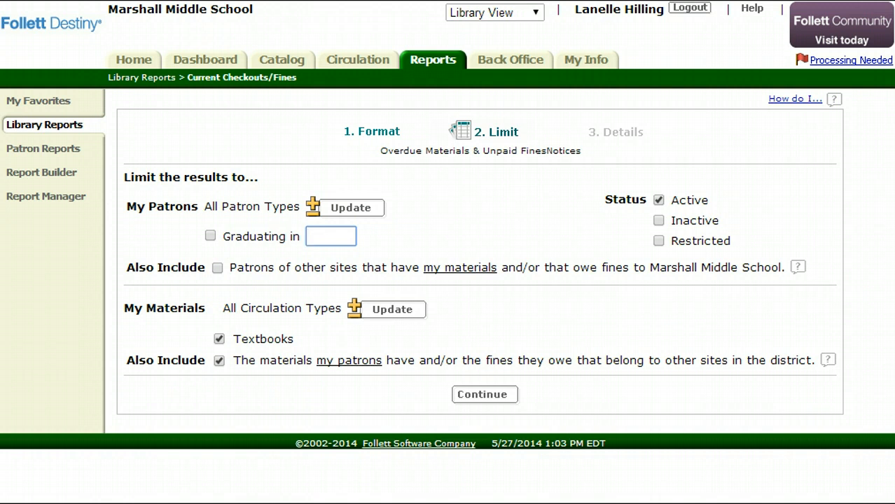
{"action": "left_click", "coordinate": [331, 236]}
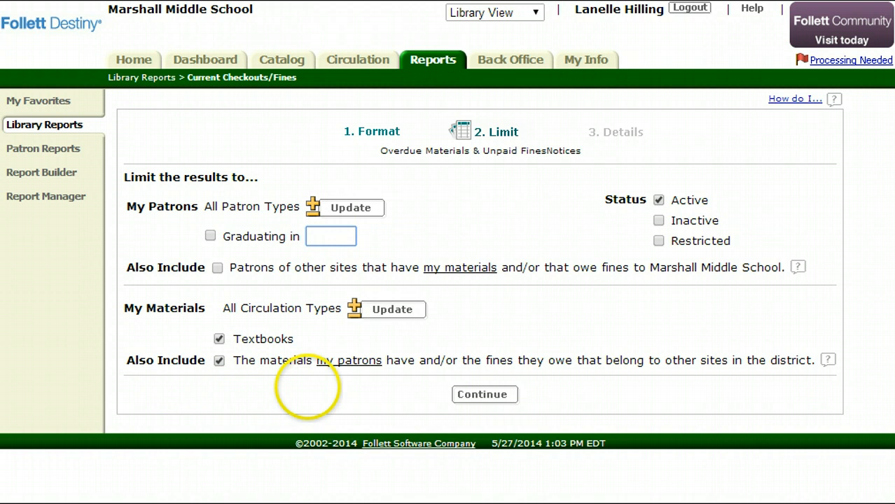
- Exclude textbooks and other sites' materials from the notice and continue to the details step
{"action": "left_click", "coordinate": [218, 339]}
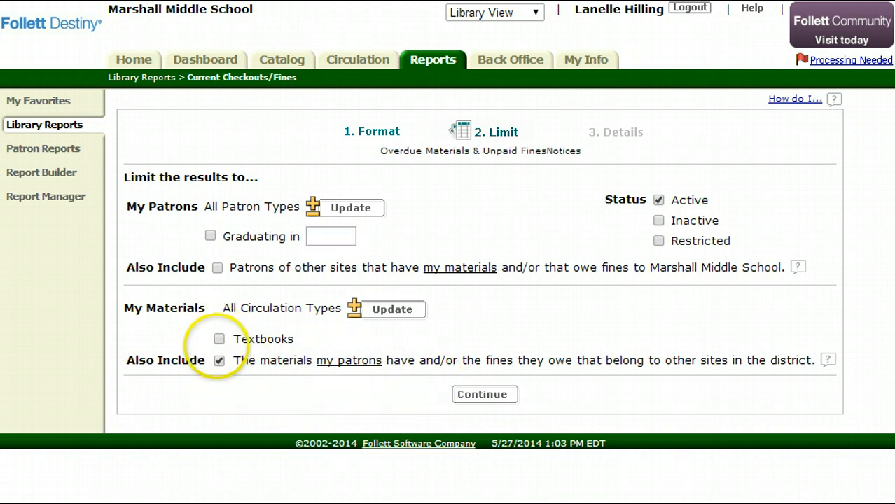
{"action": "left_click", "coordinate": [219, 361]}
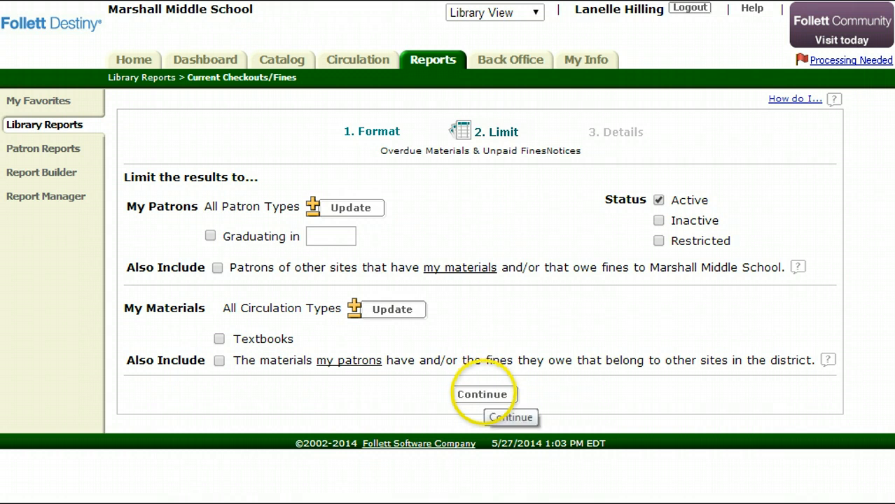
{"action": "left_click", "coordinate": [481, 395]}
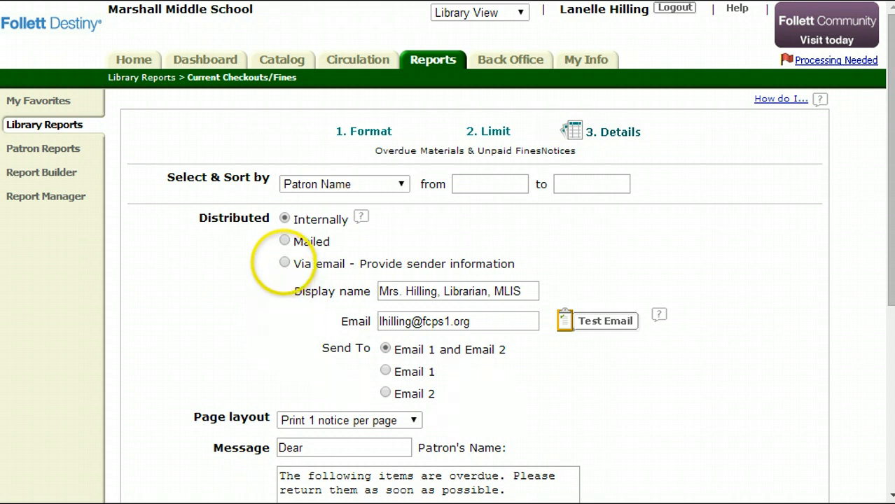
- Choose email delivery and select the existing message text for replacement
{"action": "left_click", "coordinate": [284, 262]}
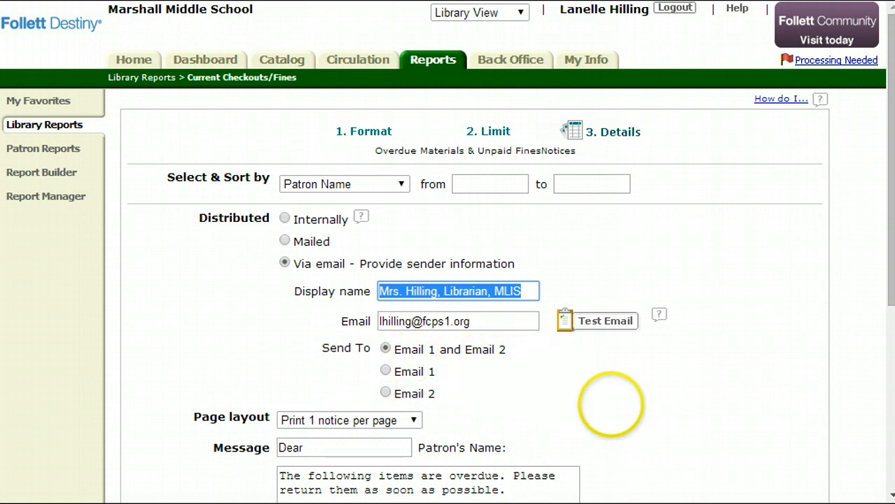
{"action": "scroll", "scroll_direction": "down", "scroll_amount": 3}
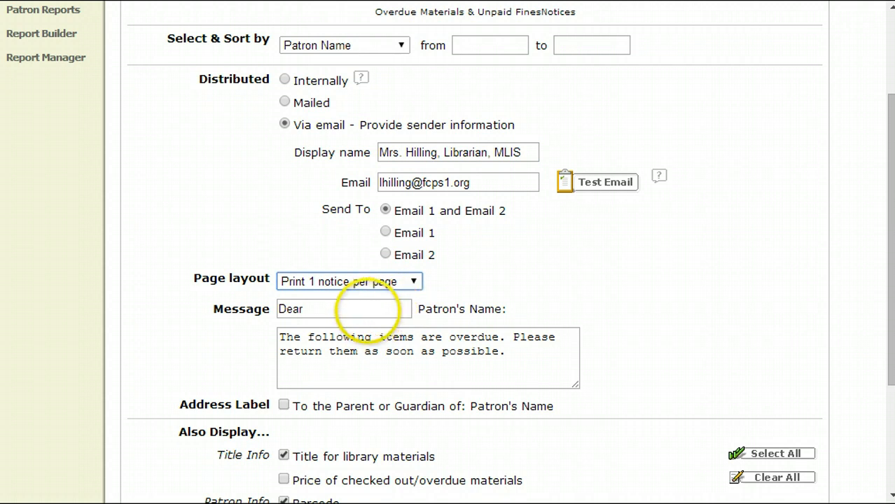
{"action": "left_click", "coordinate": [343, 310]}
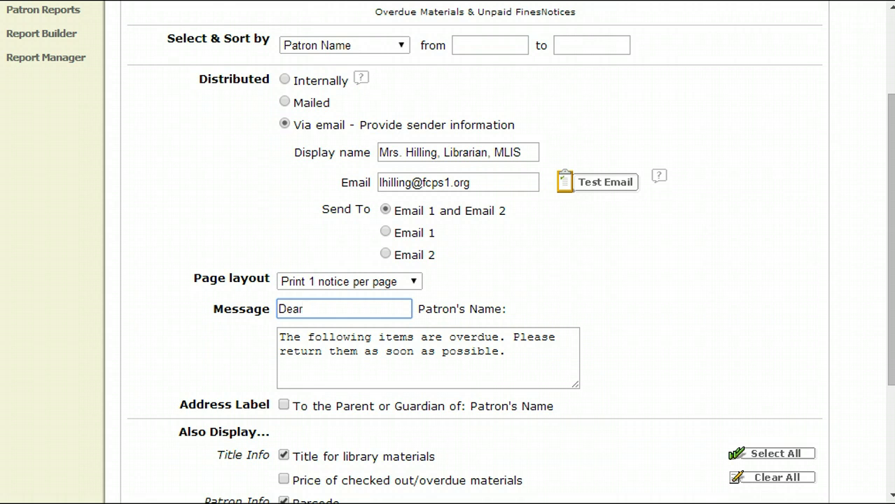
{"action": "left_click", "coordinate": [343, 309]}
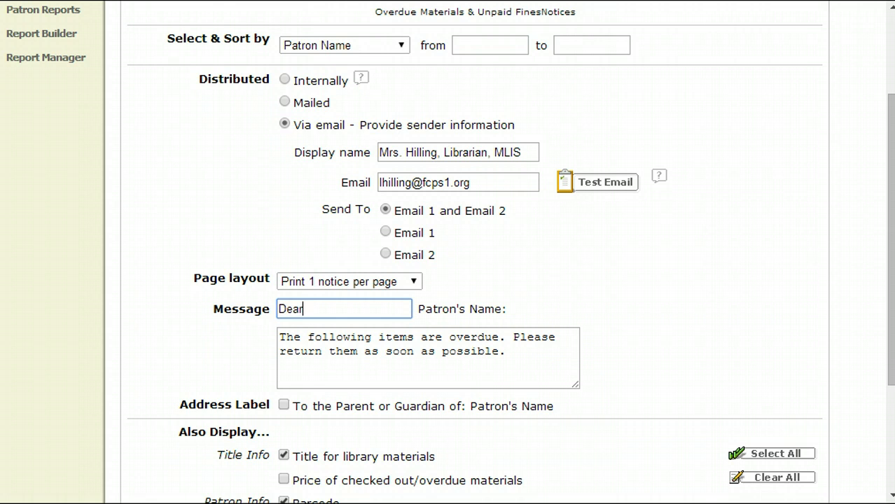
{"action": "left_click", "coordinate": [427, 351]}
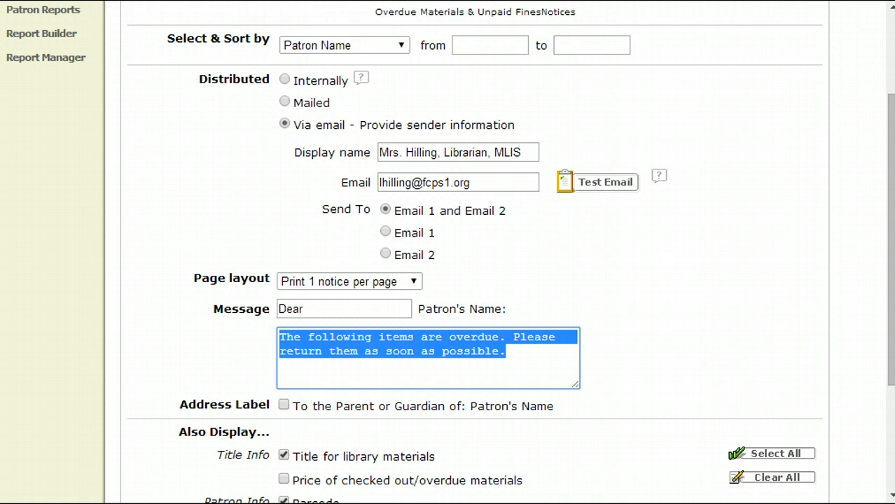
- Enter the message 'With school almost out all books are due now.' and address notices to the parent or guardian
{"action": "type", "text": "With"}
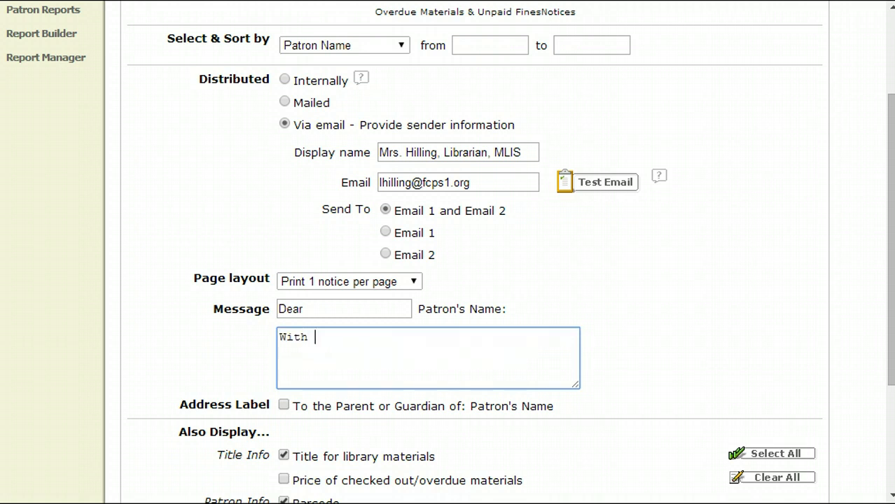
{"action": "type", "text": "school"}
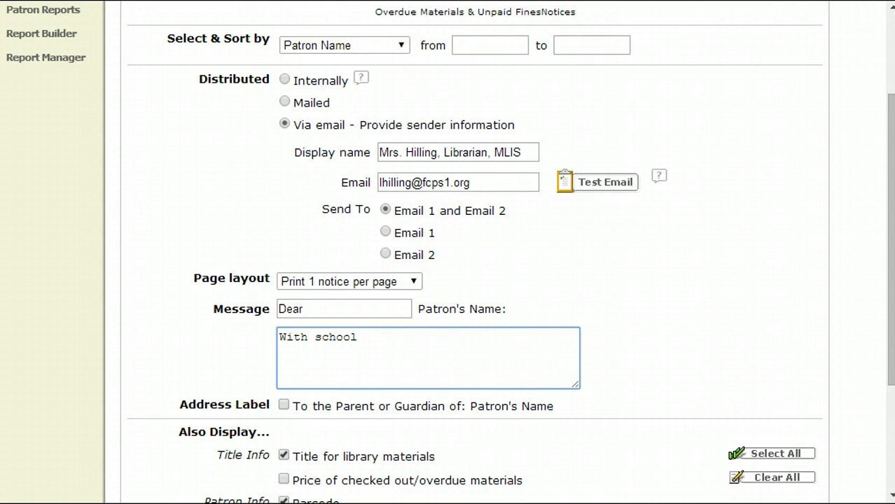
{"action": "type", "text": "almost out all books are due now"}
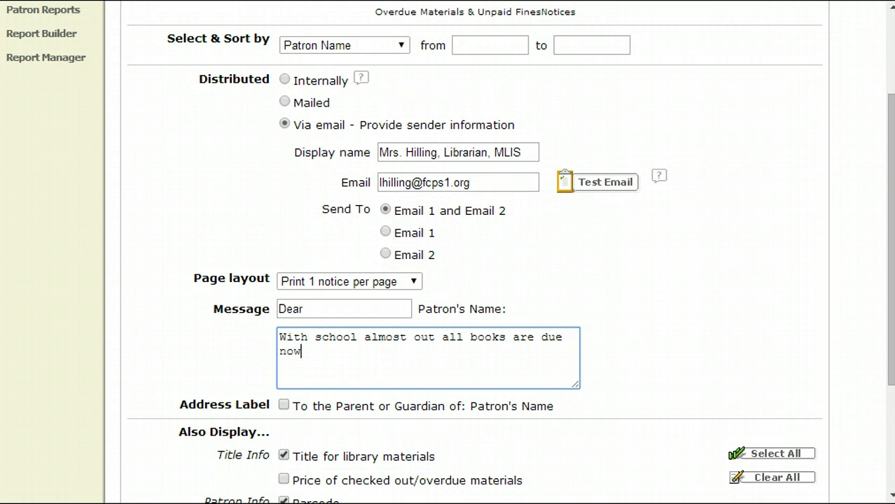
{"action": "type", "text": "."}
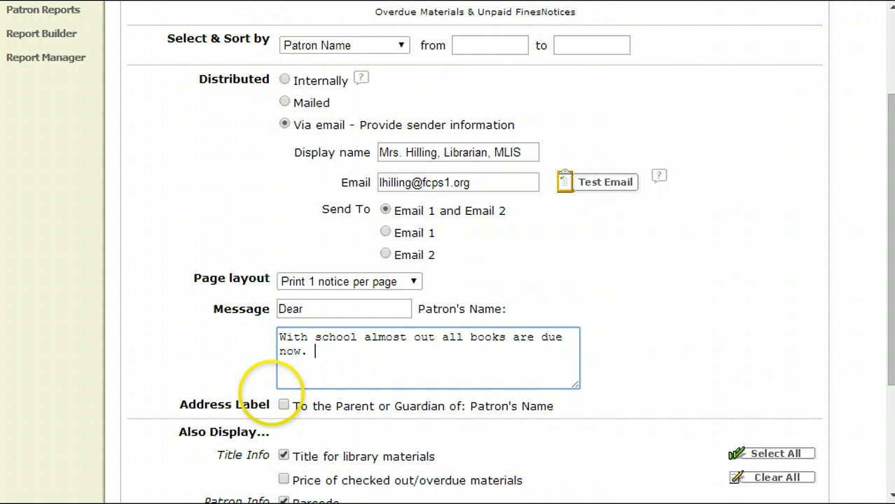
{"action": "left_click", "coordinate": [283, 405]}
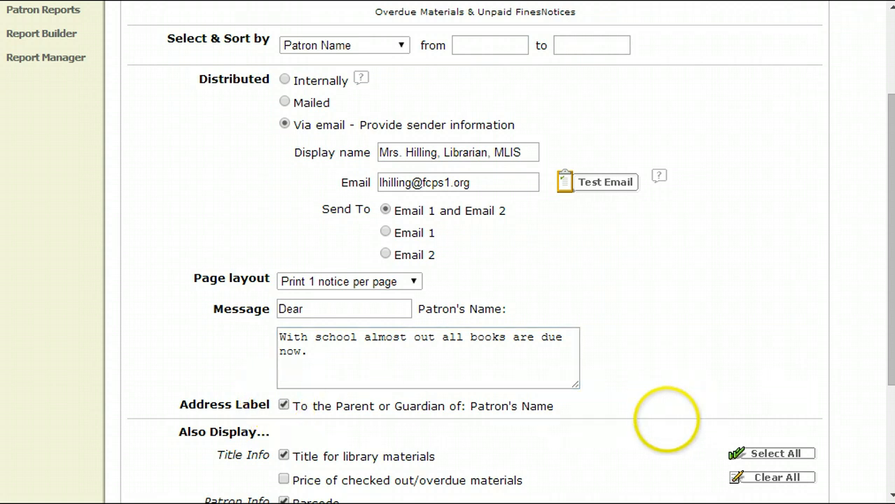
- Show item prices but not patron barcodes on the notices, then go to Save Setup
{"action": "scroll", "scroll_direction": "down", "scroll_amount": 3}
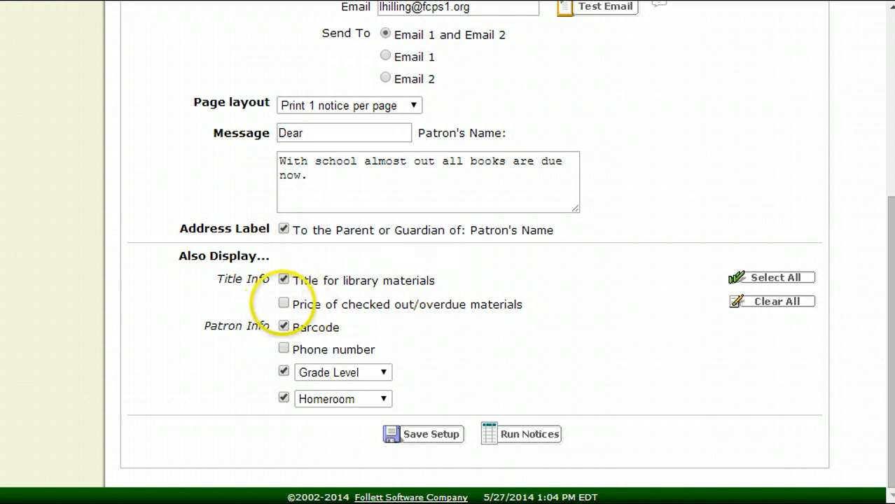
{"action": "left_click", "coordinate": [283, 304]}
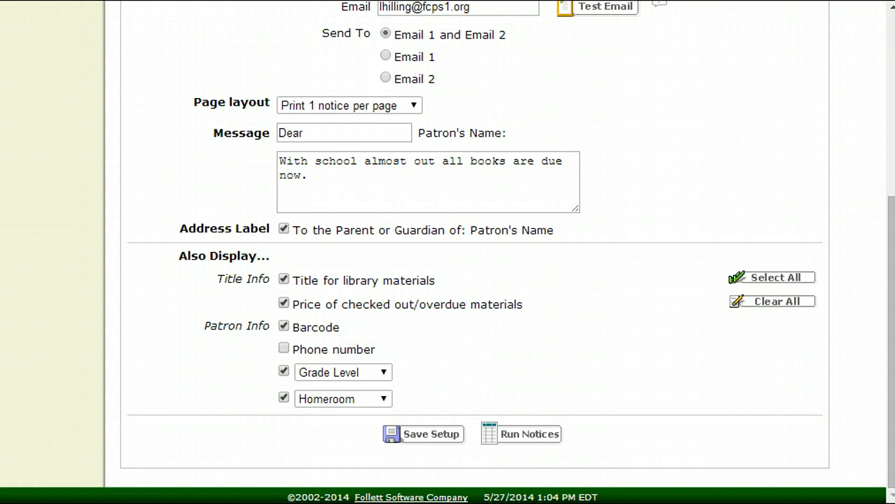
{"action": "left_click", "coordinate": [282, 326]}
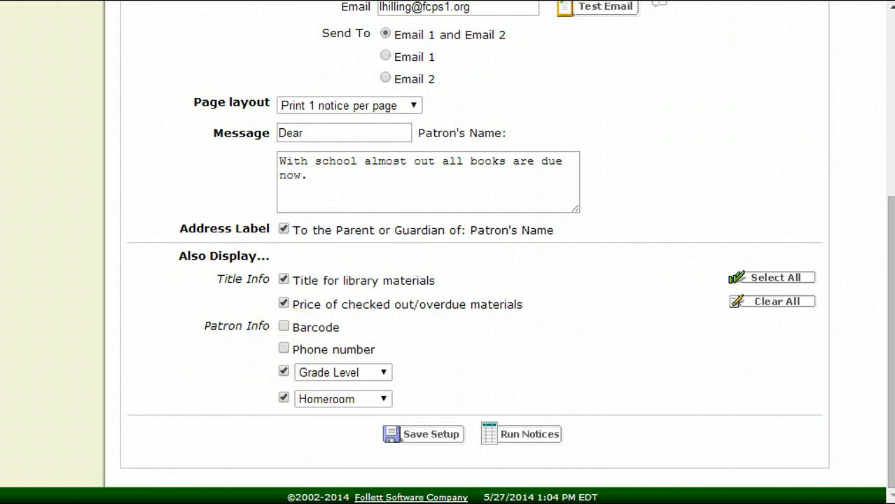
{"action": "left_click", "coordinate": [431, 435]}
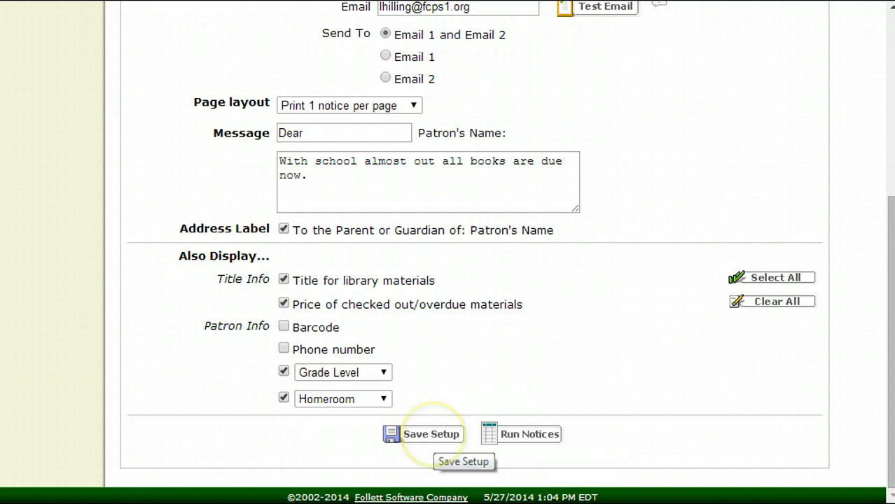
{"action": "left_click", "coordinate": [431, 434]}
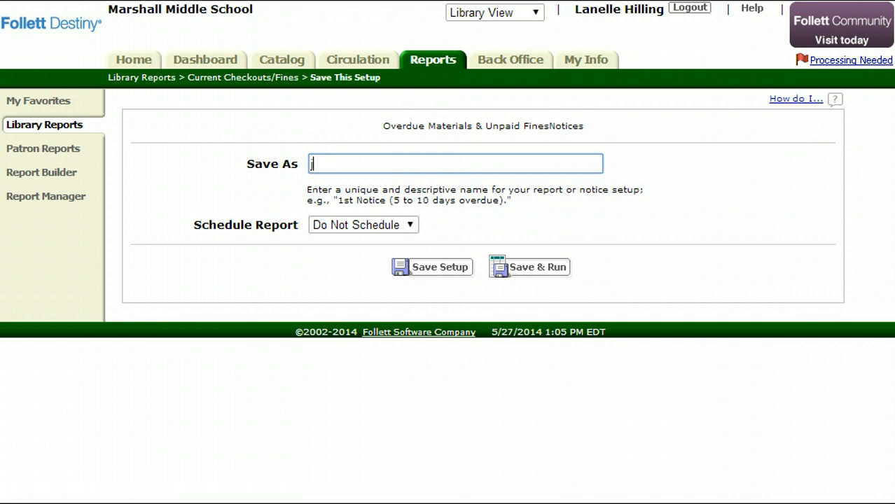
- Save the setup as 'All school overdue', scheduled Weekly on Friday at 11:00 AM
{"action": "type", "text": "All"}
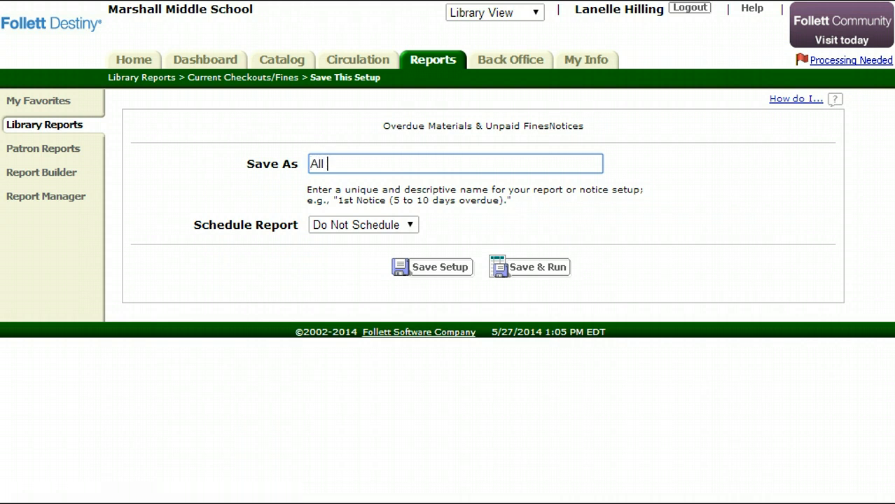
{"action": "type", "text": "school overdue"}
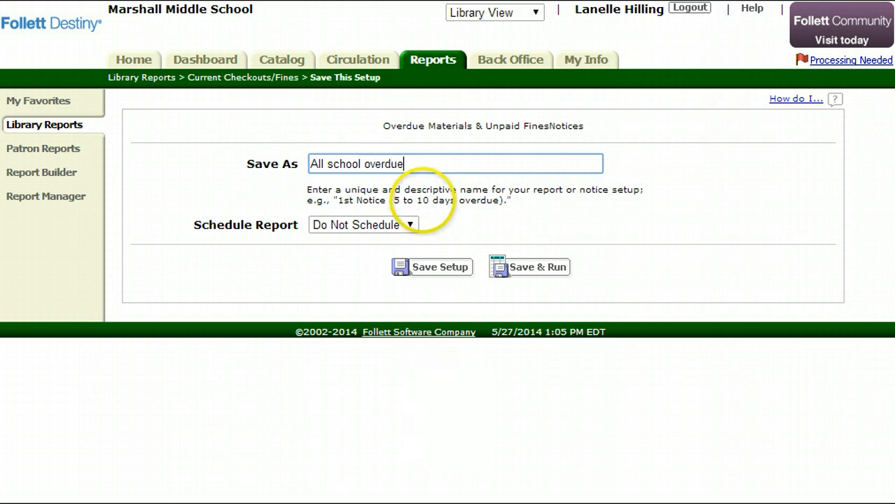
{"action": "left_click", "coordinate": [362, 224]}
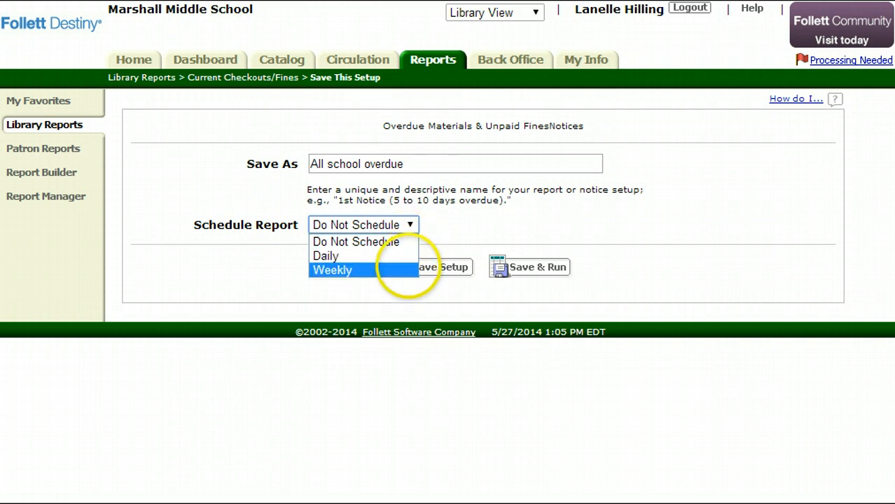
{"action": "left_click", "coordinate": [332, 270]}
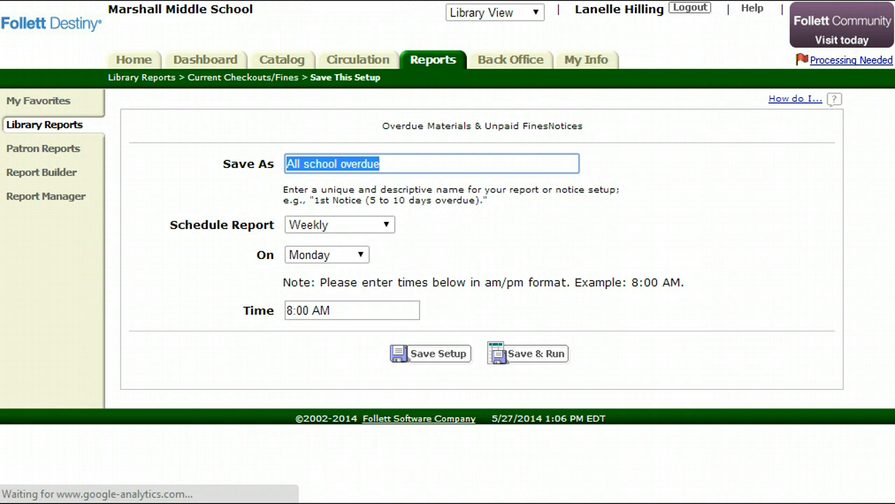
{"action": "left_click", "coordinate": [325, 255]}
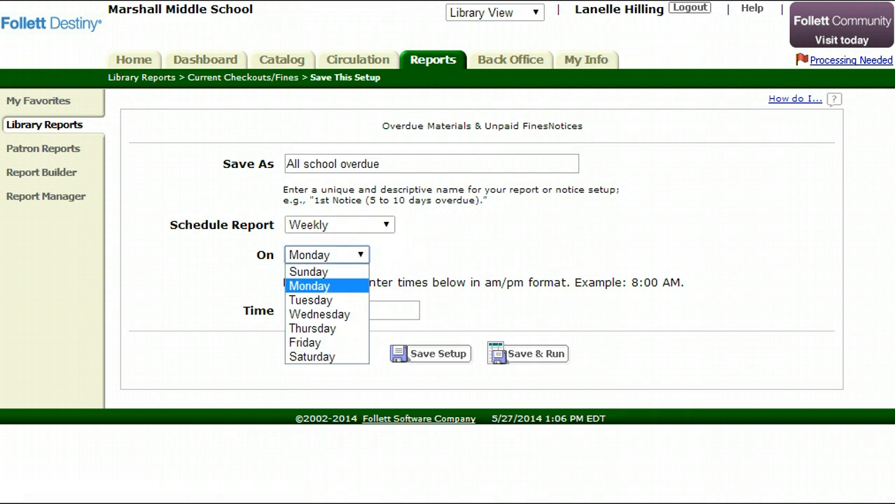
{"action": "left_click", "coordinate": [305, 342]}
{"action": "type", "text": "11:00 AM"}
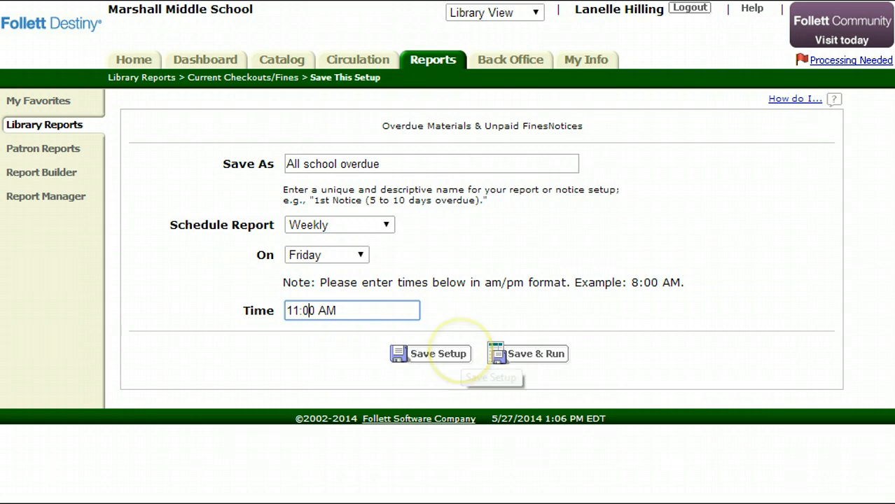
{"action": "left_click", "coordinate": [430, 353]}
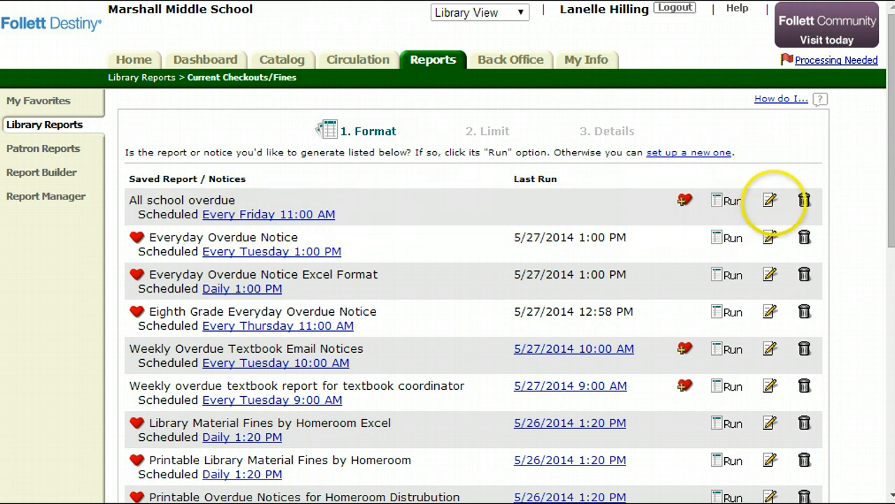
{"action": "mouse_move", "coordinate": [769, 239]}
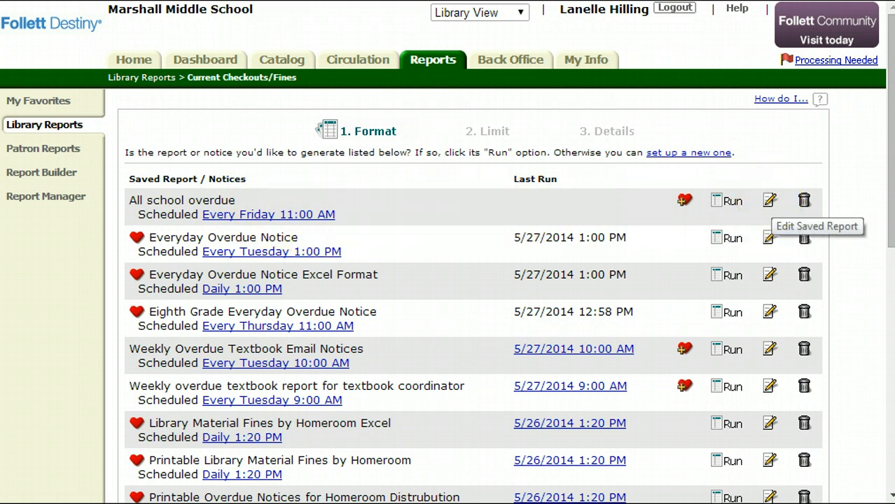
- Reopen the saved 'All school overdue' notice for editing and step through to its name and schedule page
{"action": "left_click", "coordinate": [769, 200]}
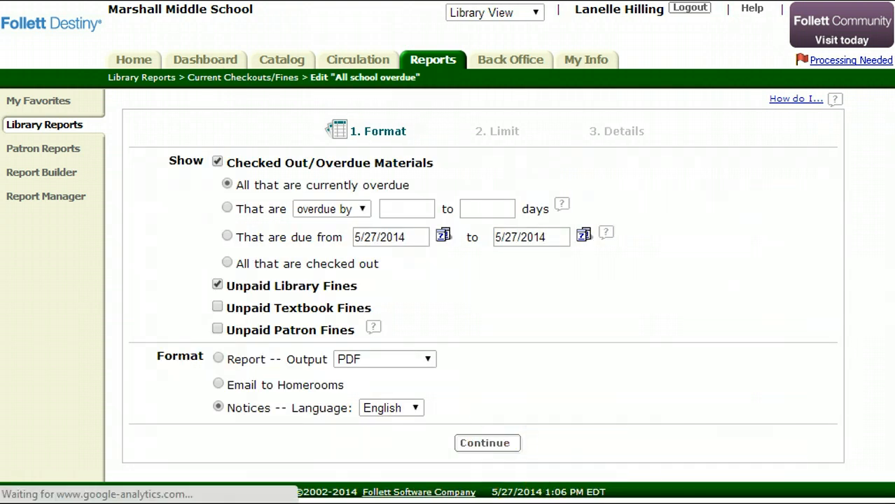
{"action": "left_click", "coordinate": [487, 443]}
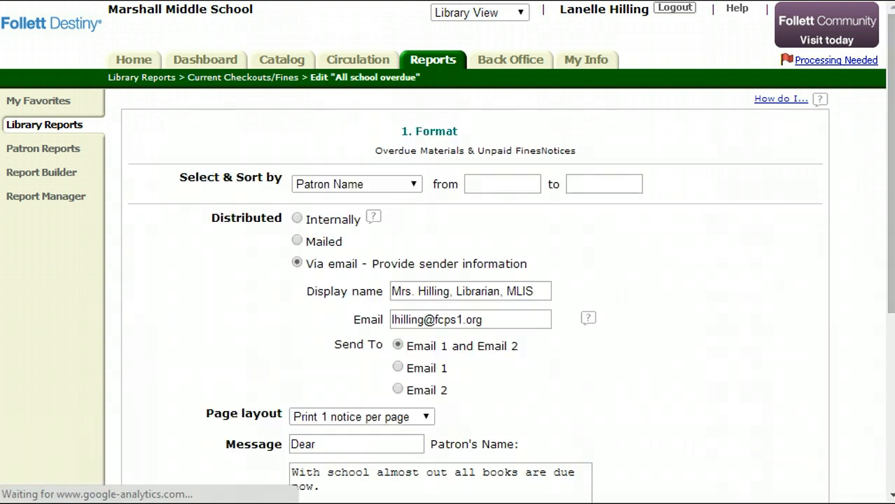
{"action": "scroll", "scroll_direction": "down", "scroll_amount": 3}
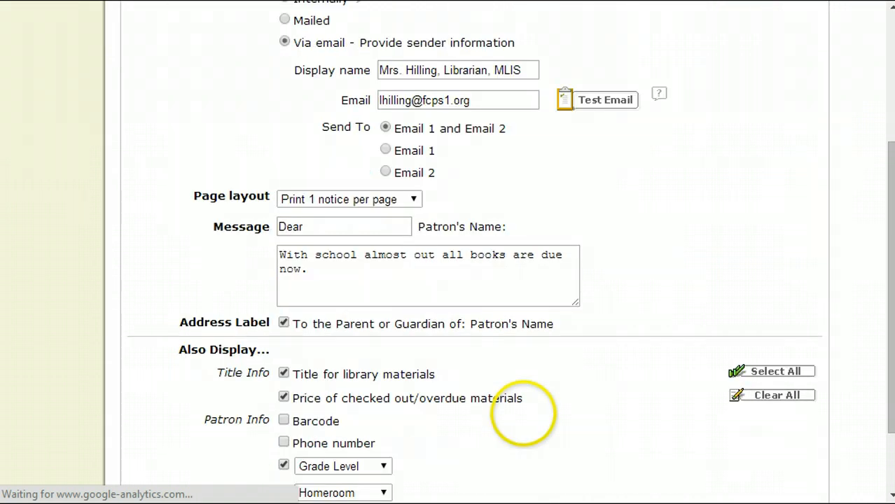
{"action": "scroll", "scroll_direction": "down", "scroll_amount": 3}
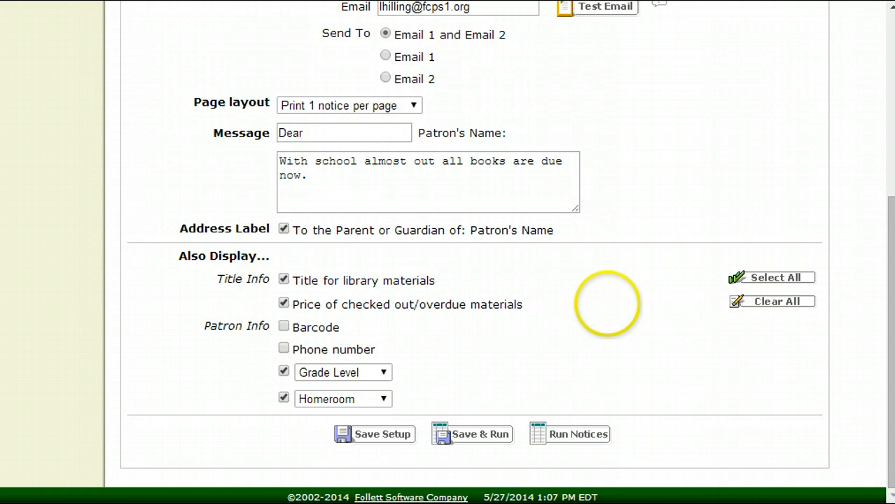
{"action": "left_click", "coordinate": [372, 434]}
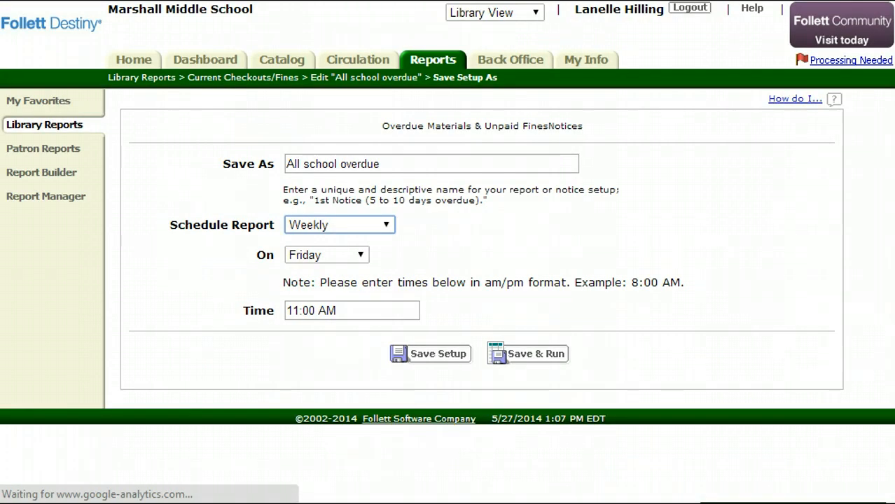